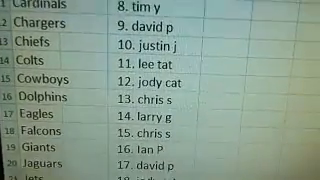
pyautogui.scroll(-3)
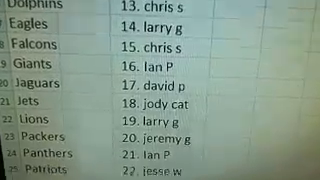
pyautogui.scroll(-3)
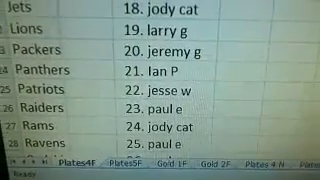
pyautogui.scroll(-3)
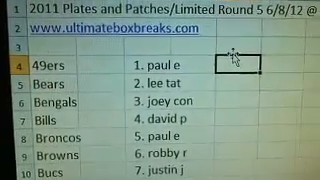
pyautogui.scroll(-3)
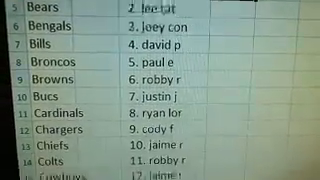
pyautogui.scroll(-3)
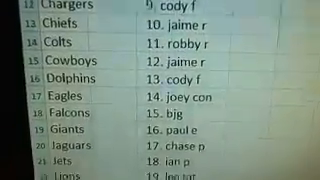
pyautogui.scroll(-3)
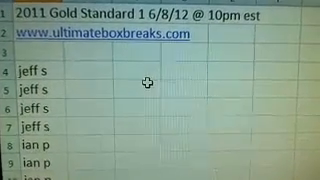
pyautogui.scroll(-3)
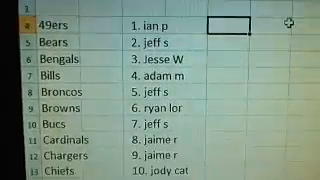
pyautogui.scroll(-3)
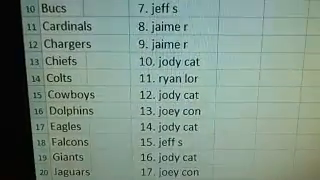
pyautogui.scroll(-3)
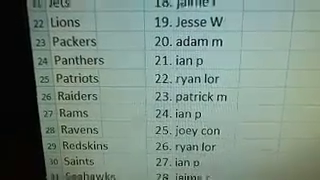
pyautogui.scroll(-3)
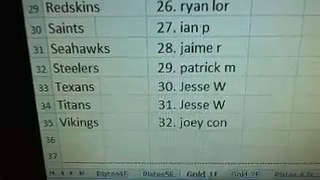
pyautogui.scroll(3)
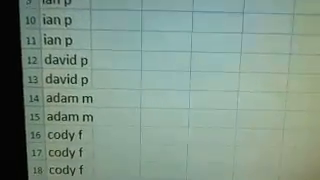
pyautogui.scroll(-3)
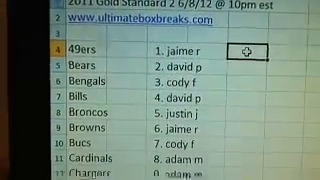
pyautogui.scroll(-3)
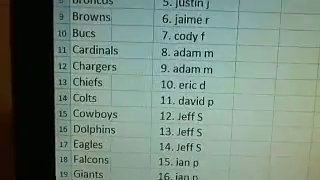
pyautogui.scroll(-3)
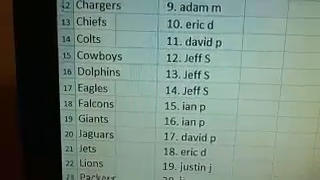
pyautogui.scroll(-3)
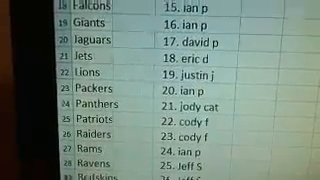
pyautogui.scroll(-3)
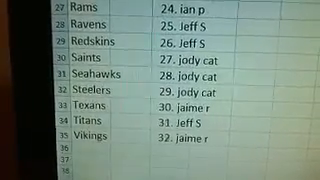